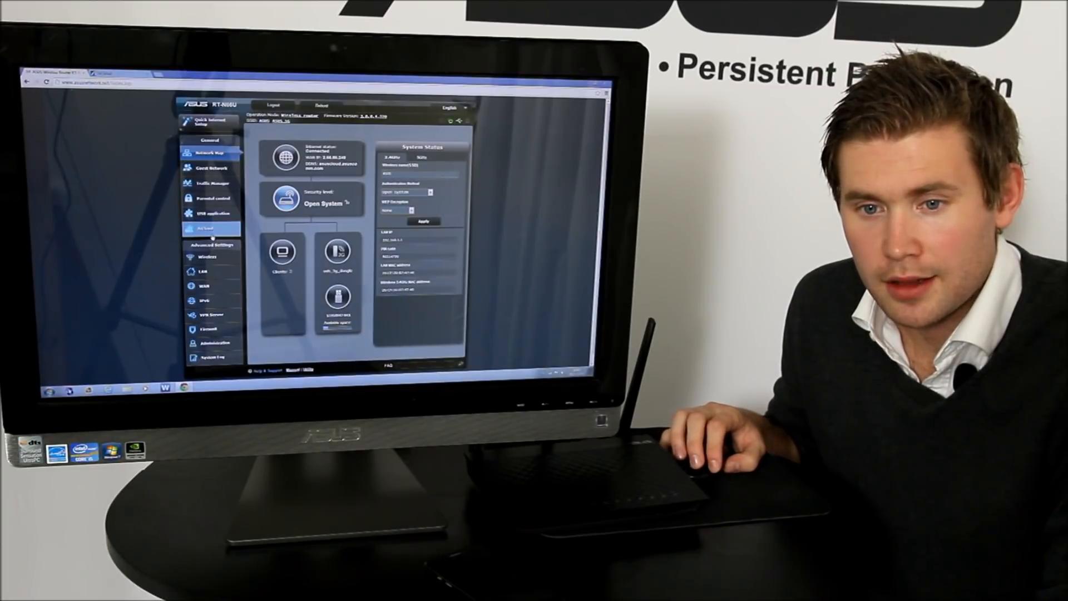
Show the AiCloud page in the router's left-hand menu
click(203, 227)
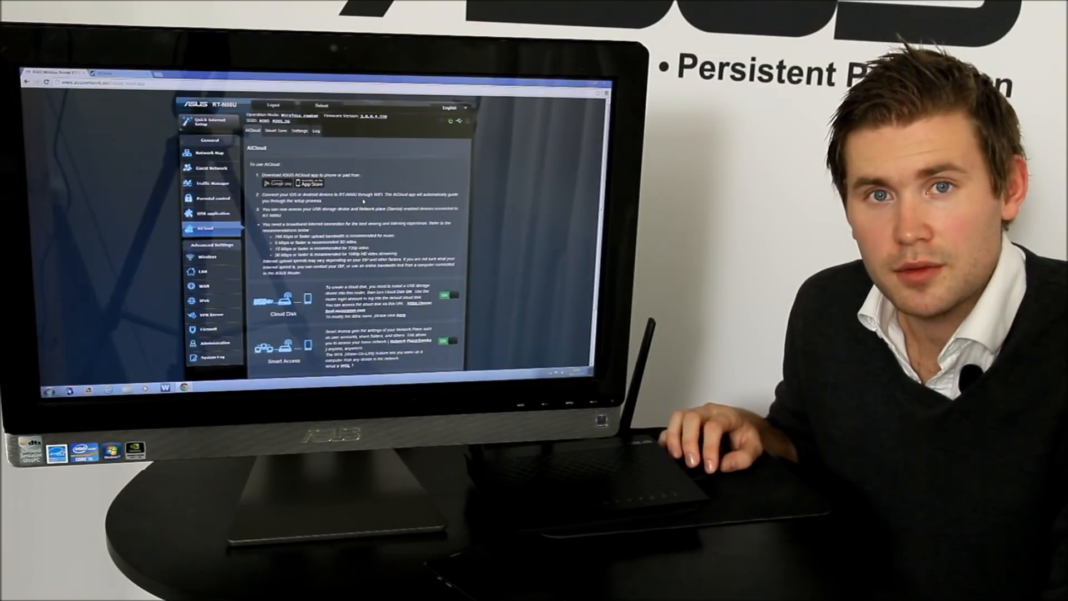
Scroll down the AiCloud settings page to reach the Cloud Disk link
scroll(down, 3)
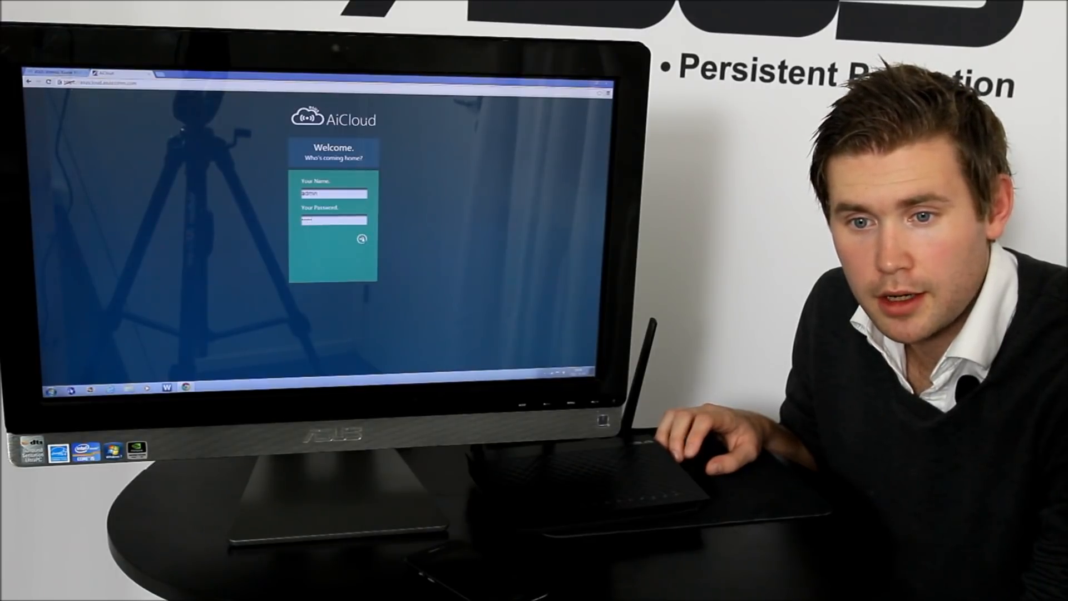
Log in to AiCloud web as admin and open the RT-N66U's sda1 drive
click(362, 237)
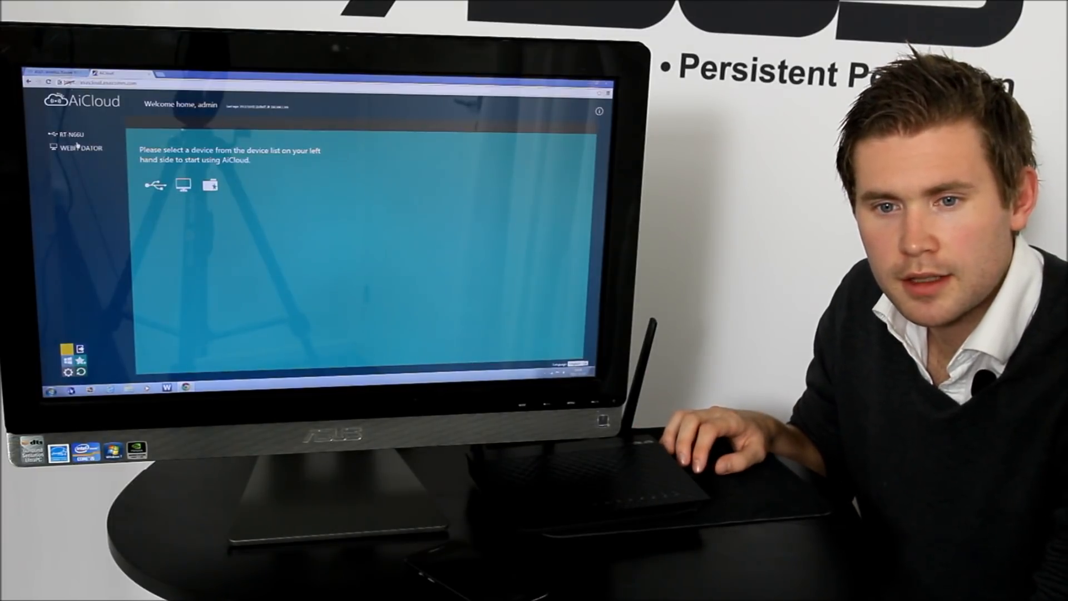
click(70, 134)
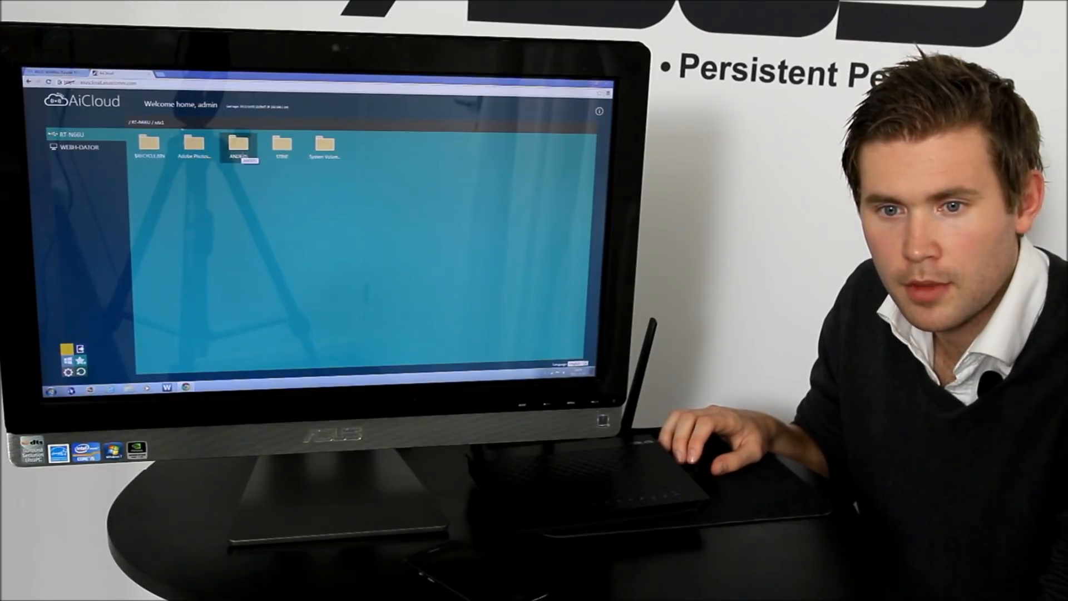
Open the ANDERS folder and play the Transformer Pad video in the Video Player
double_click(239, 143)
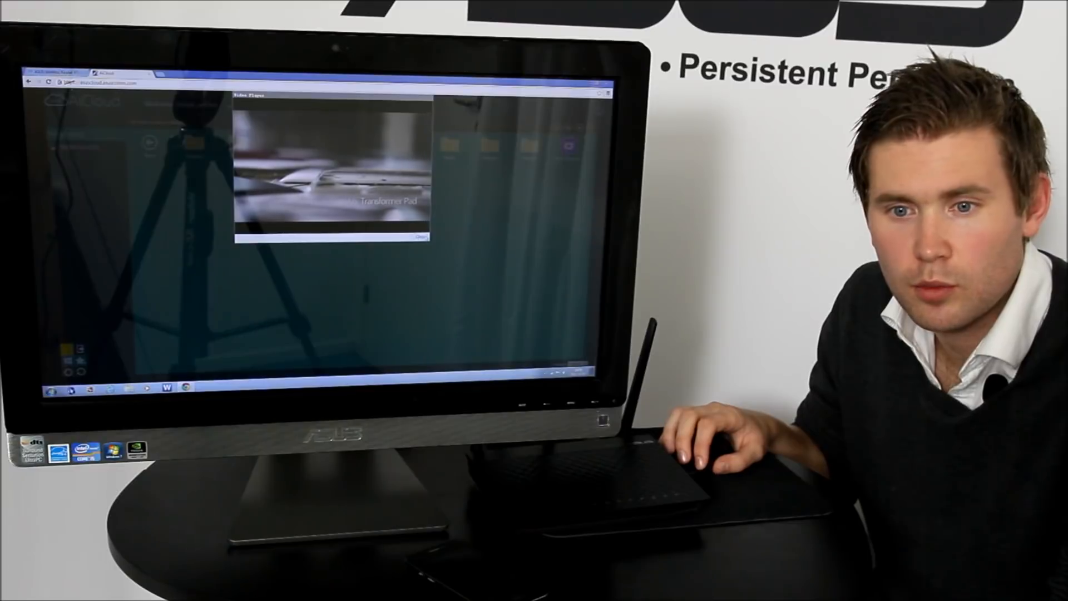
click(419, 237)
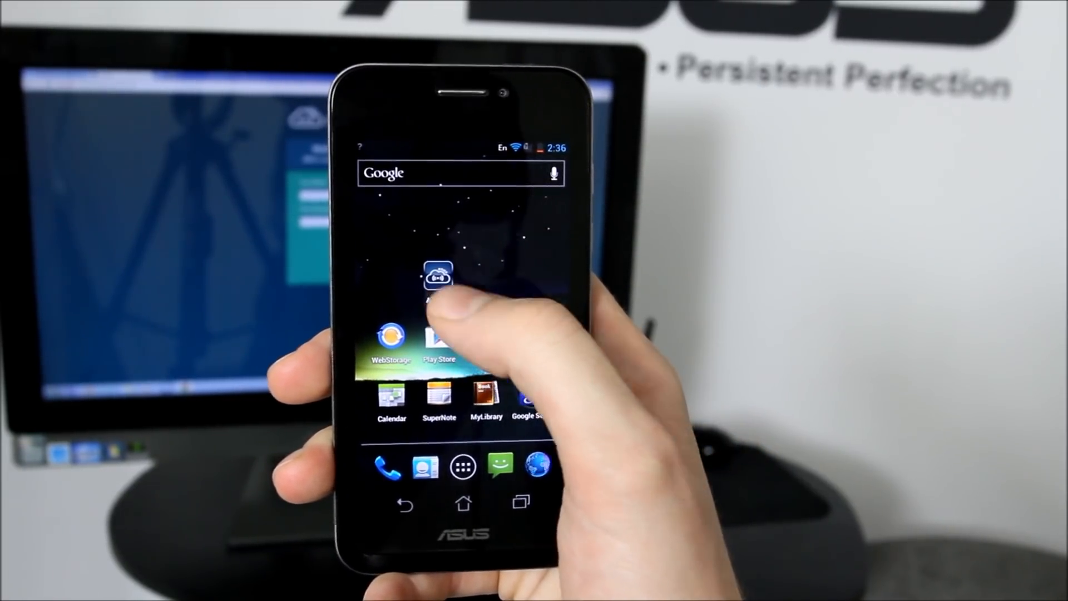
Launch the AiCloud app to list the RT-N66U AiDisk and WEBH-DATOR computer
click(438, 276)
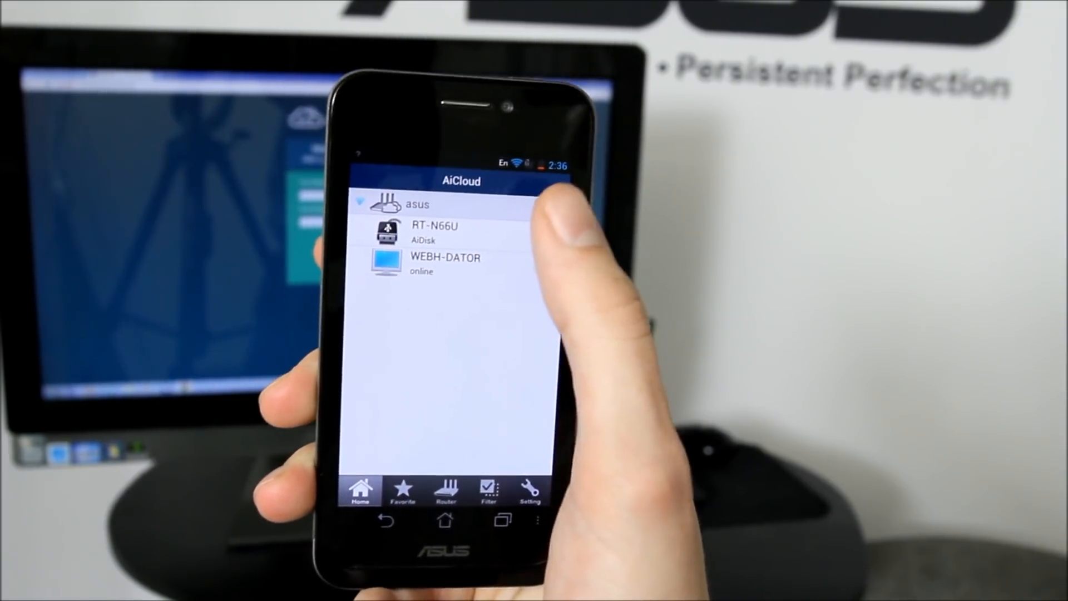
Browse RT-N66U's sda1 in the app and open the ANDERS folder
click(435, 231)
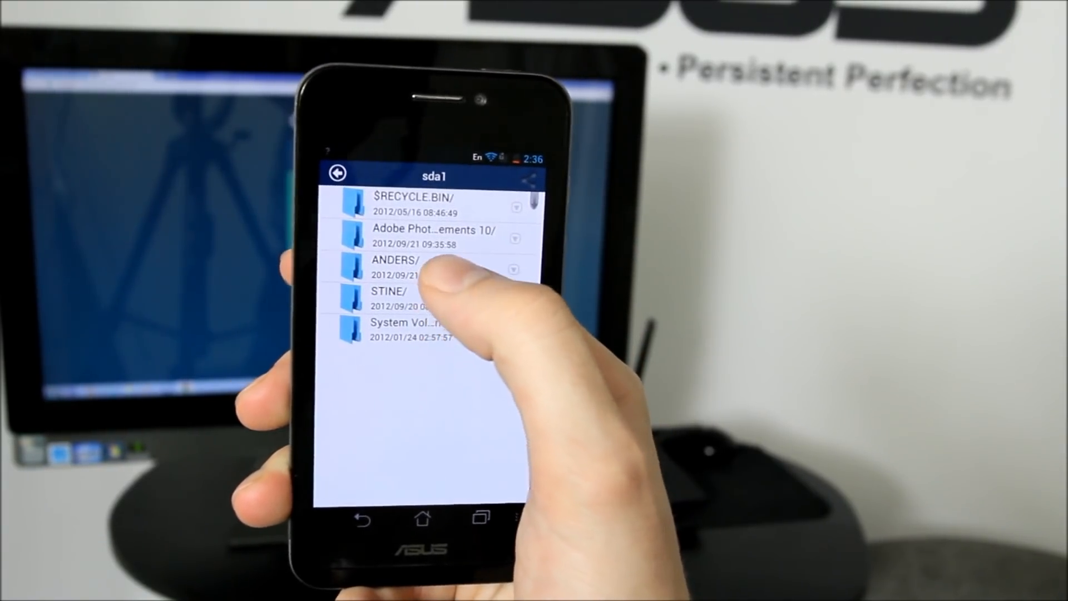
click(397, 260)
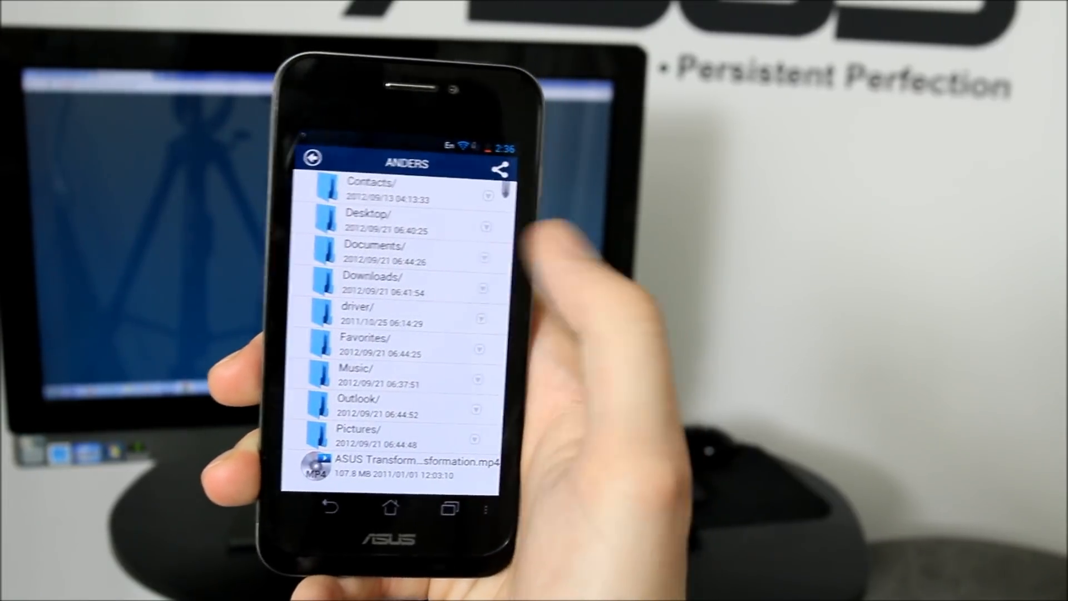